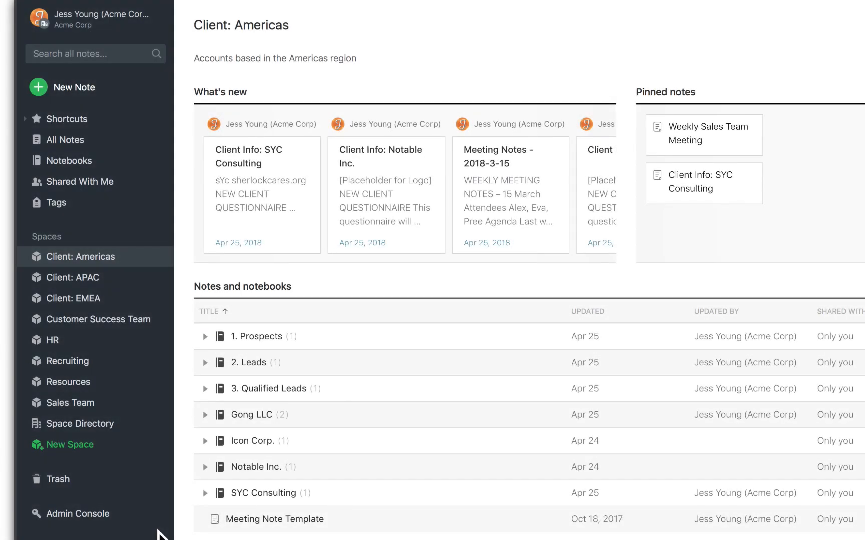
Scroll down the notes sidebar to reach the Admin Console entry
scroll(down, 3)
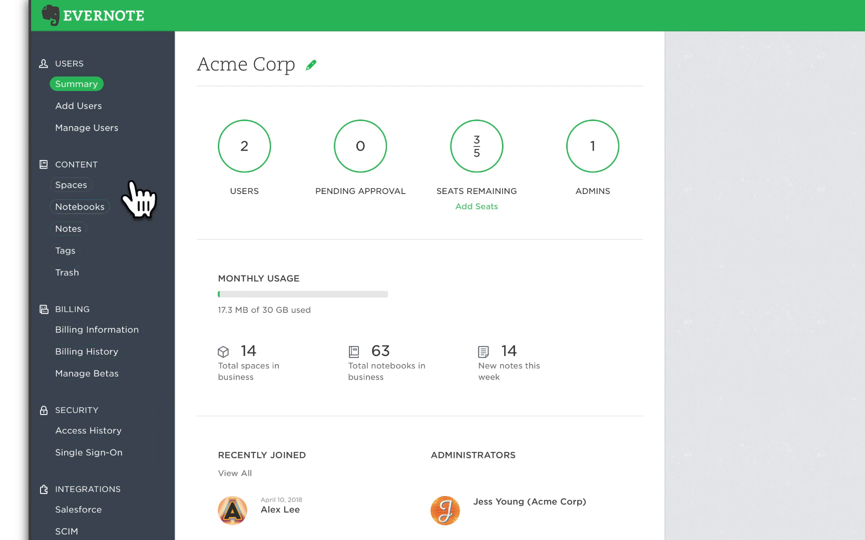
Go to the Add Users page, which shows three invitations remaining
click(79, 106)
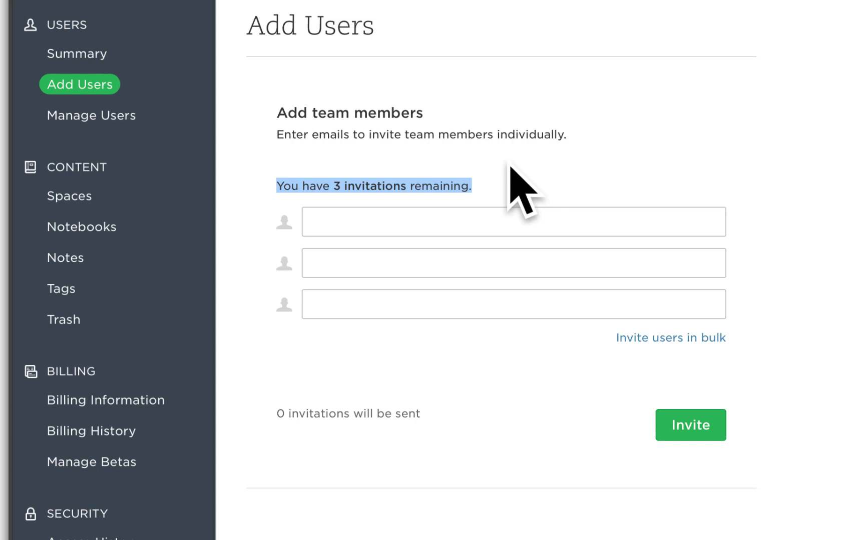
mouse_move(703, 312)
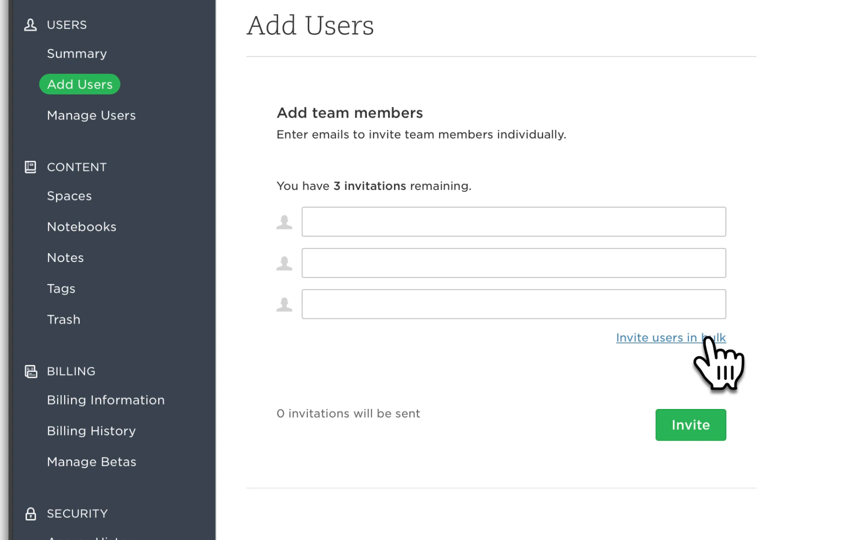
mouse_move(481, 270)
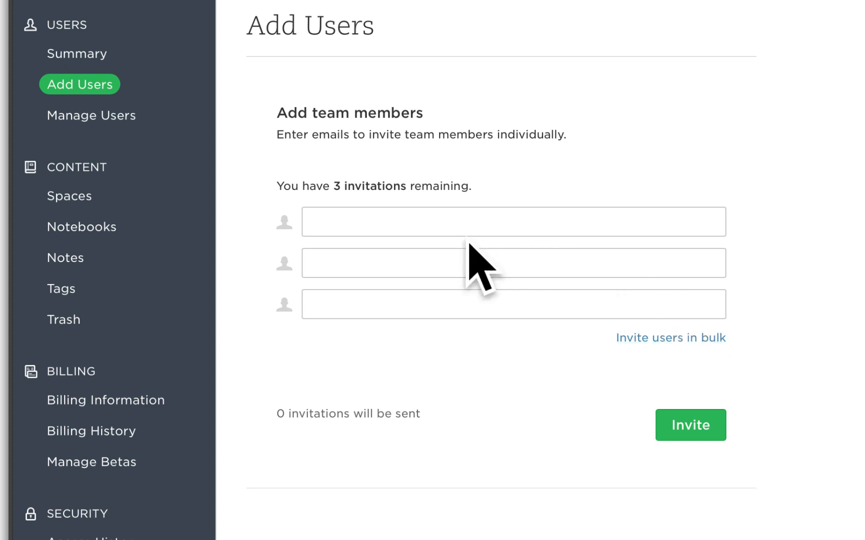
click(496, 222)
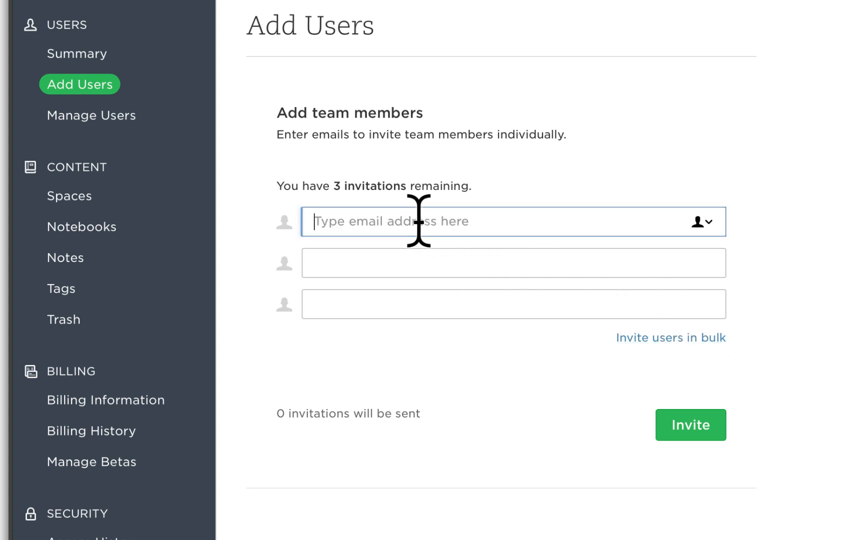
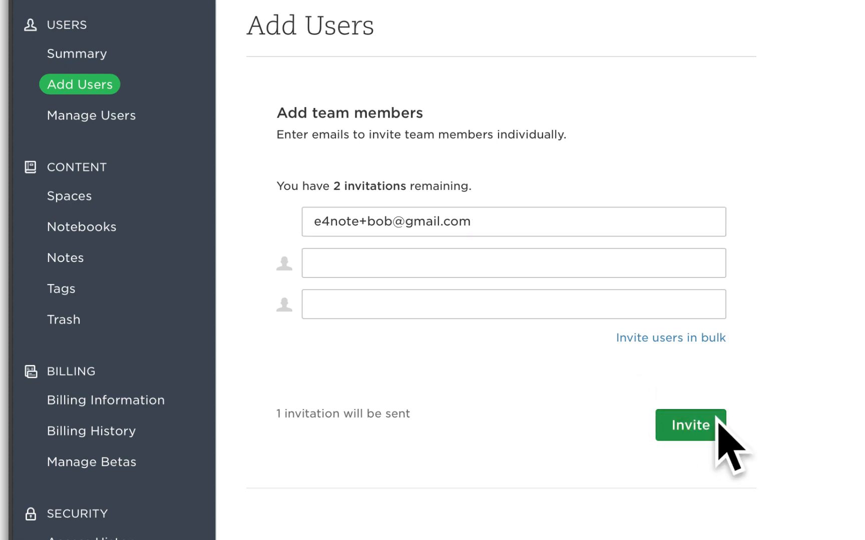
click(689, 426)
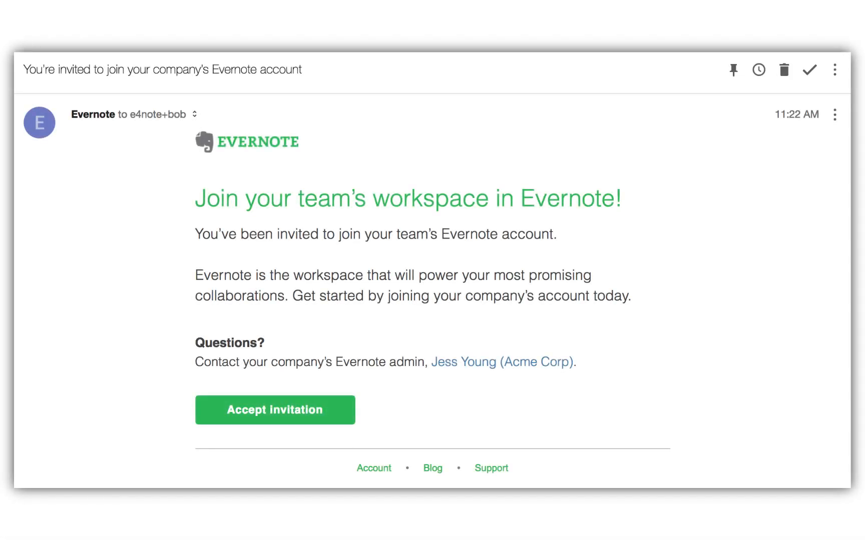
click(274, 410)
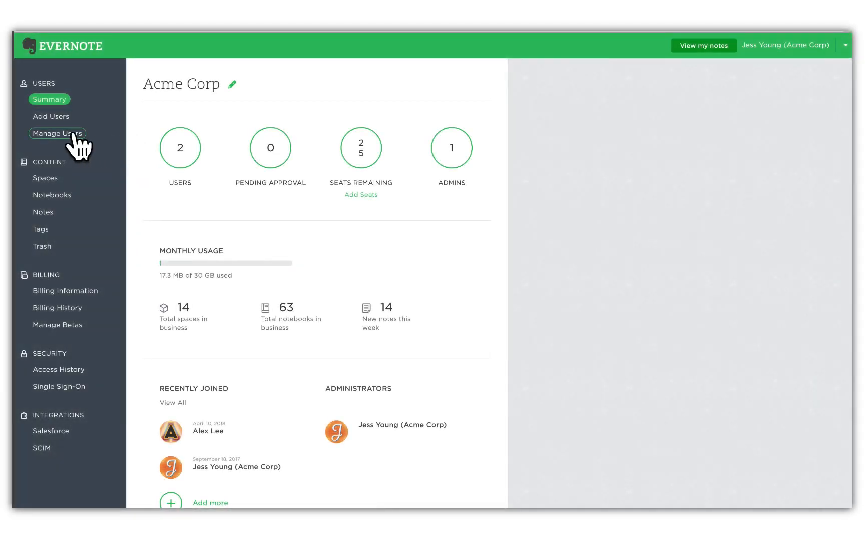
click(57, 134)
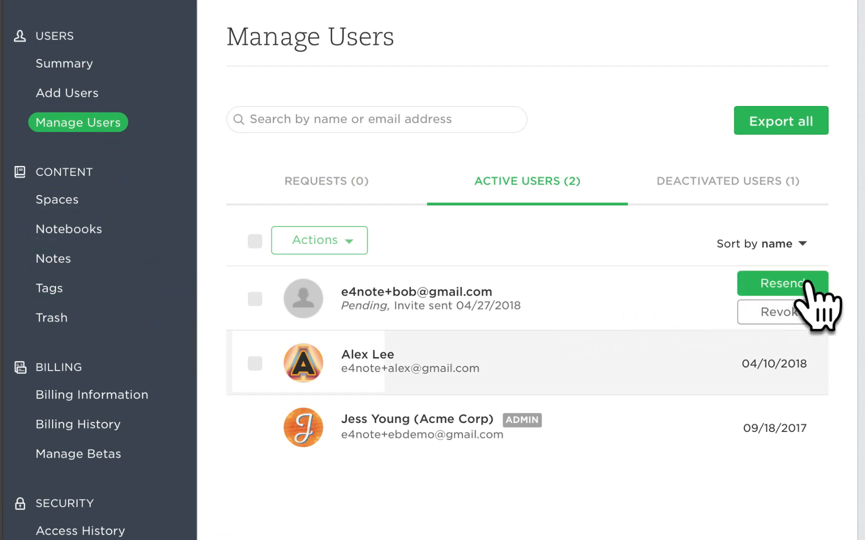
click(780, 283)
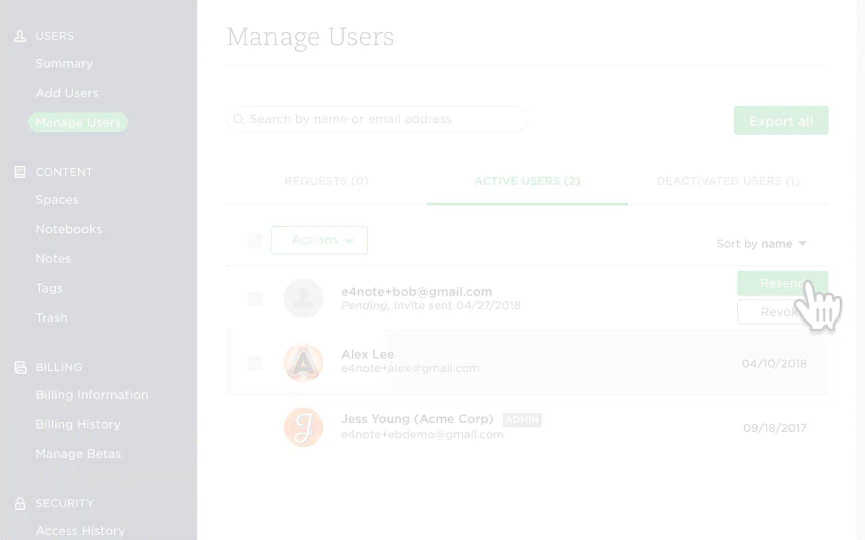
click(47, 97)
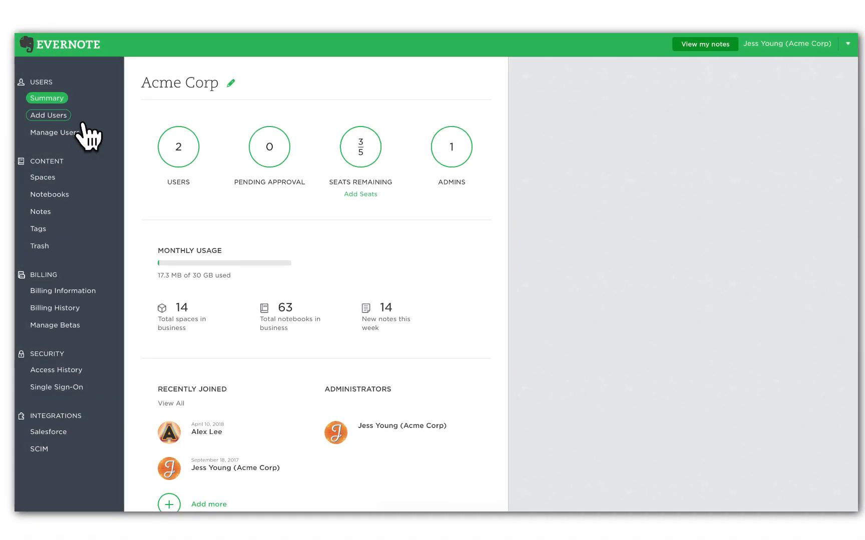
click(48, 115)
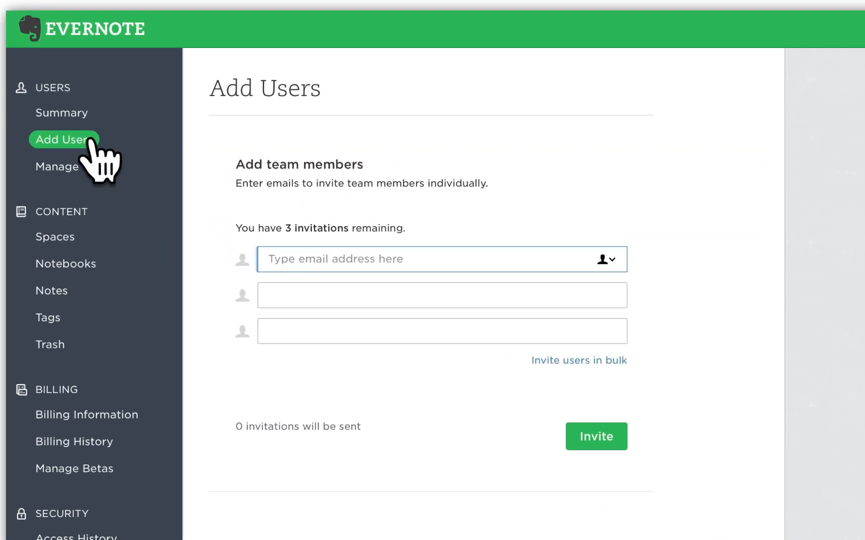